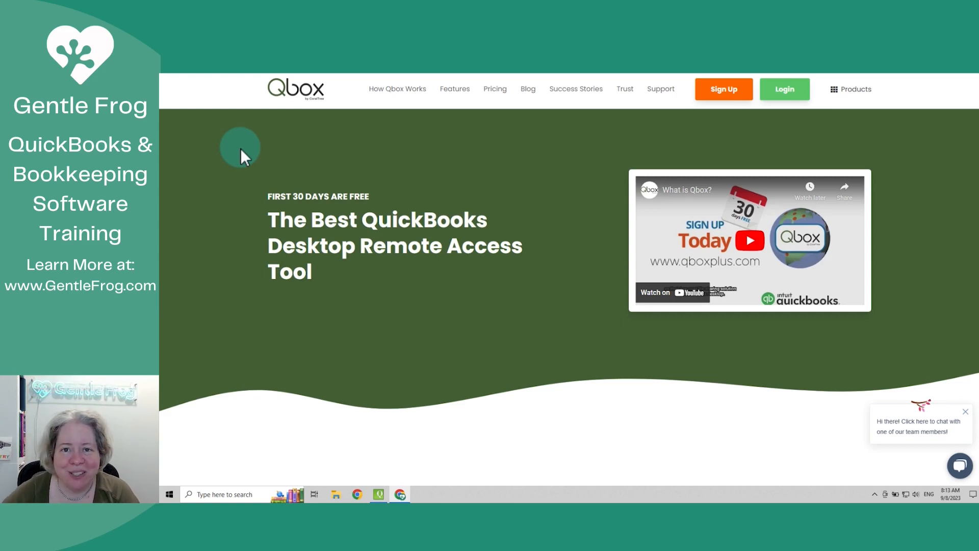
mouse_move(784, 89)
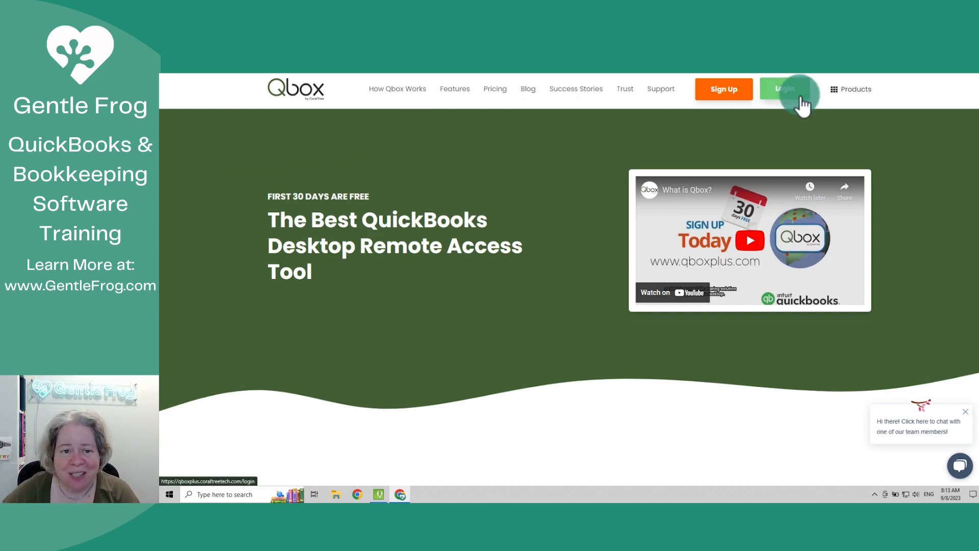
mouse_move(253, 86)
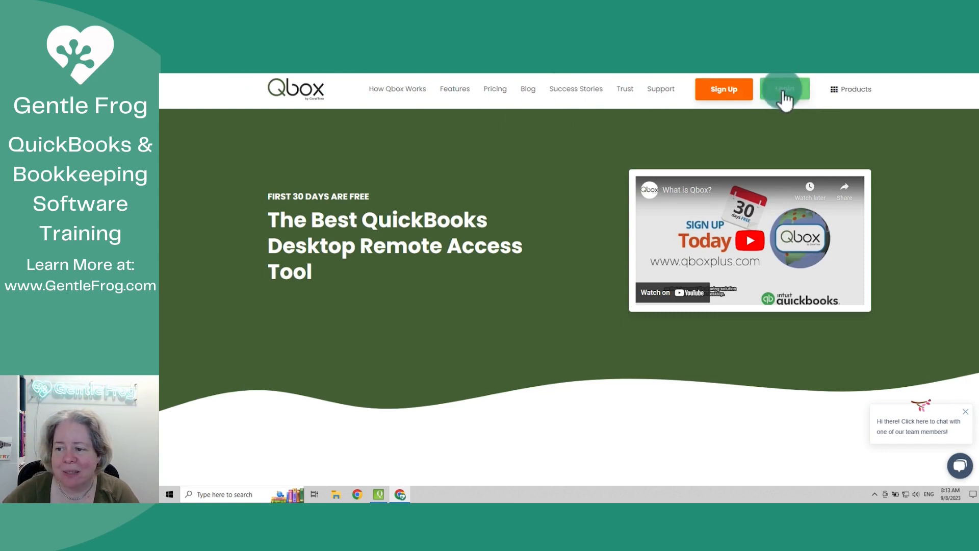
Log in from the Qbox homepage to open the Gentle Frog folder list.
click(784, 89)
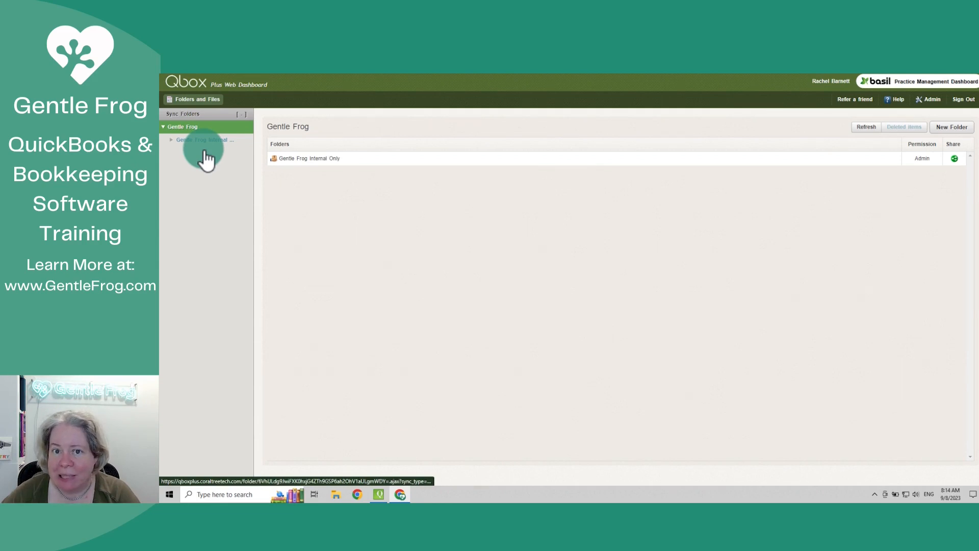
mouse_move(417, 195)
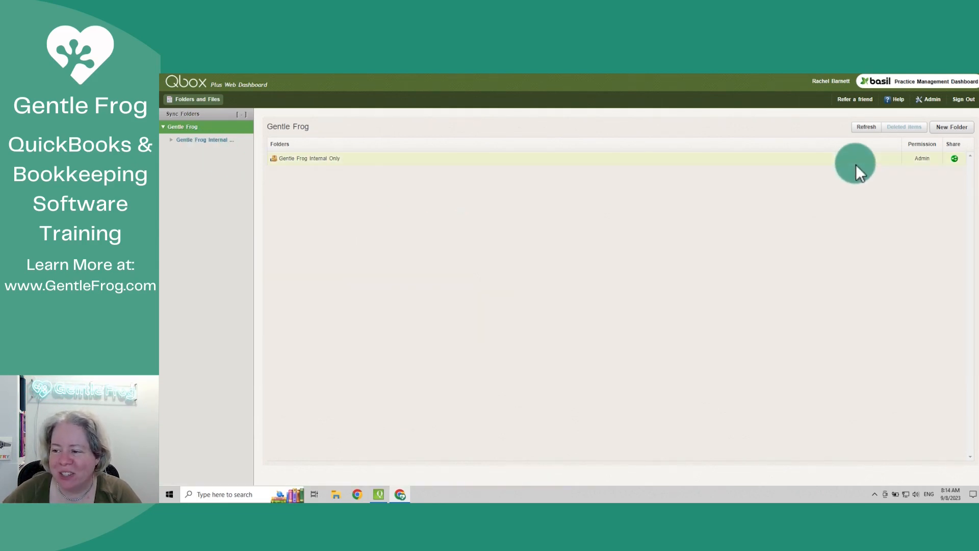
mouse_move(929, 99)
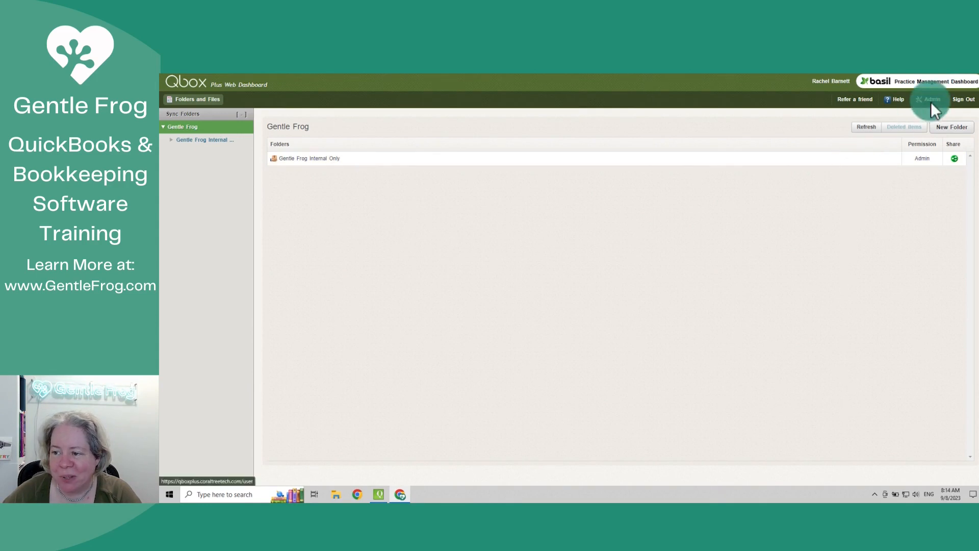
Go to Admin > Close Account to view the step-by-step closure instructions.
click(930, 99)
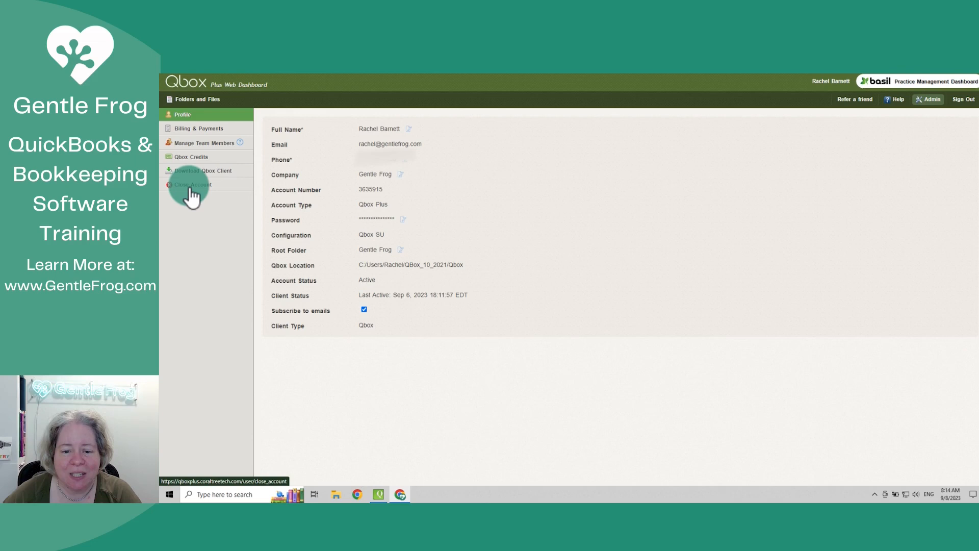
click(193, 184)
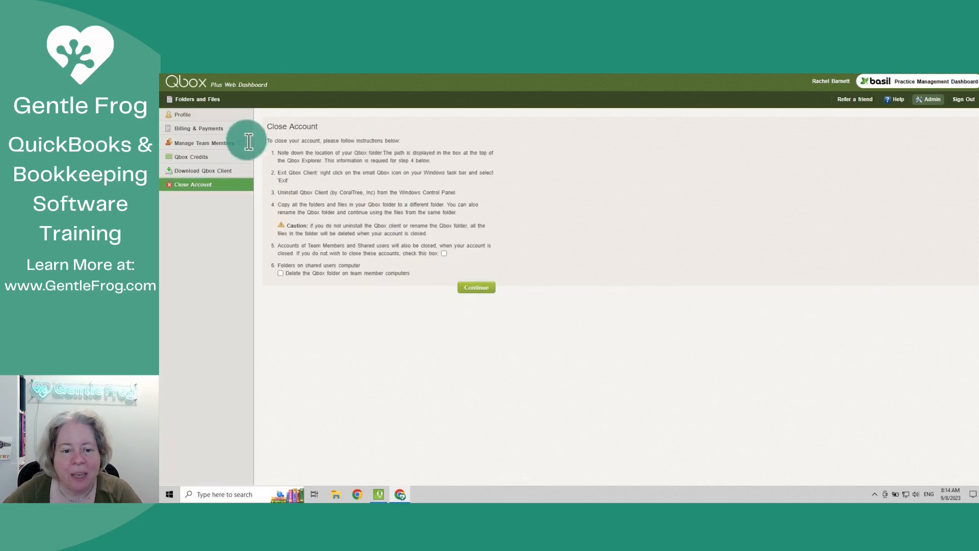
drag(265, 125, 443, 275)
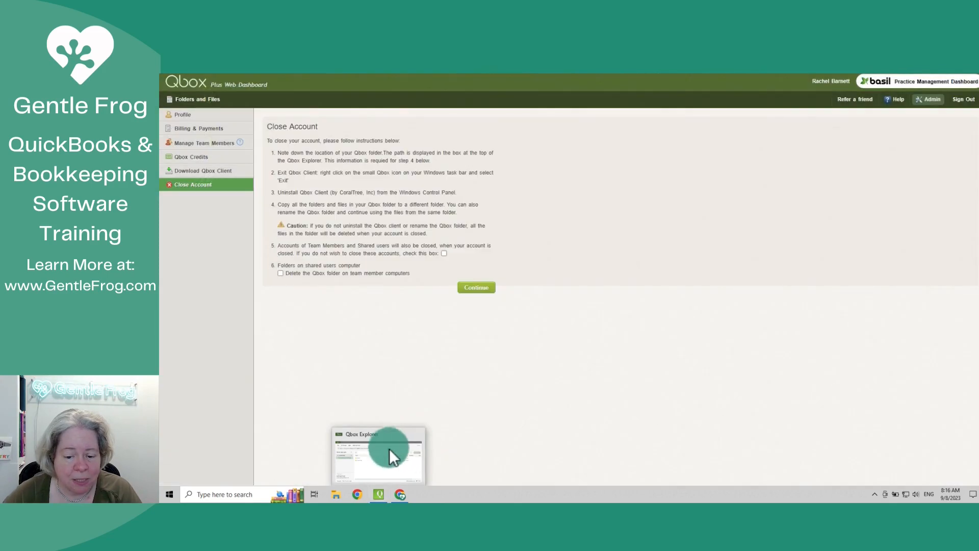
Check the Qbox folder path in Qbox Explorer, then exit the Qbox client.
click(379, 454)
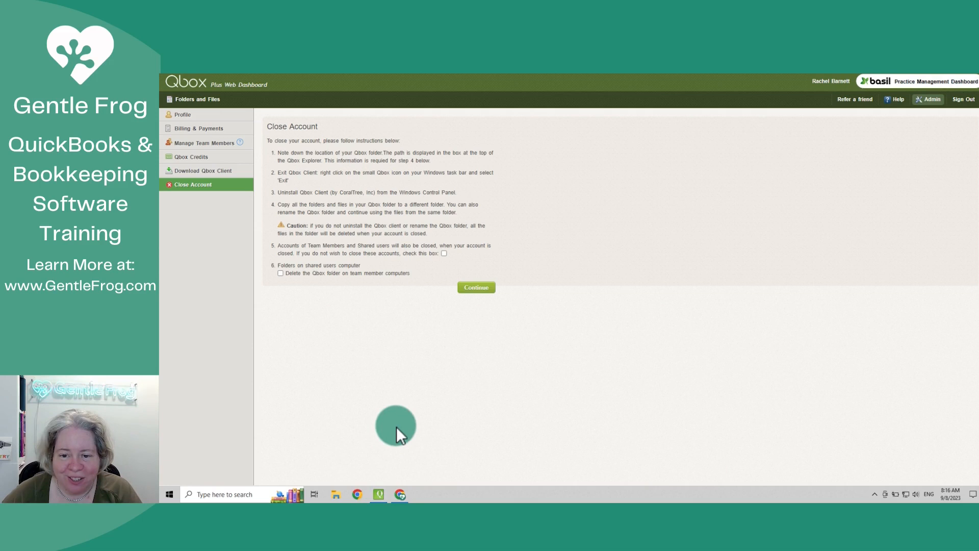
right_click(377, 494)
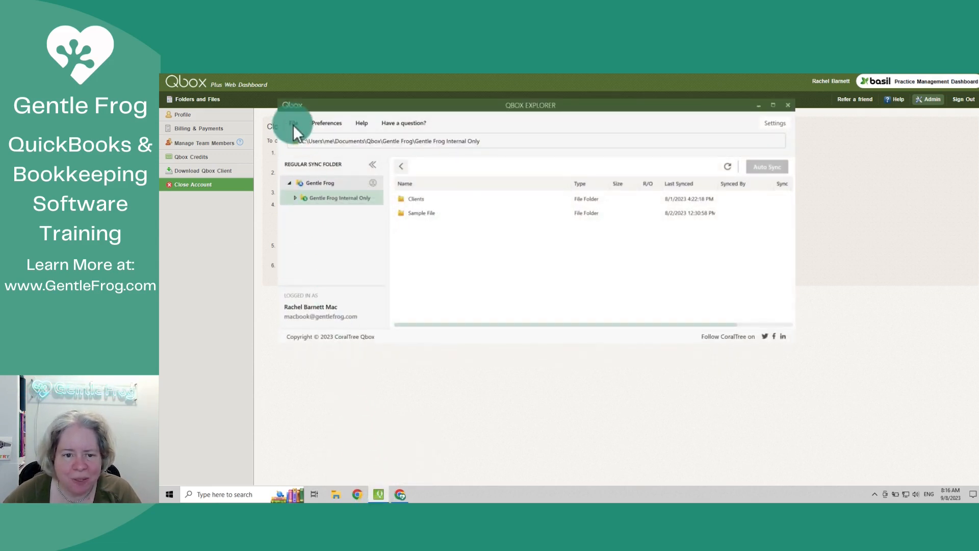
click(292, 122)
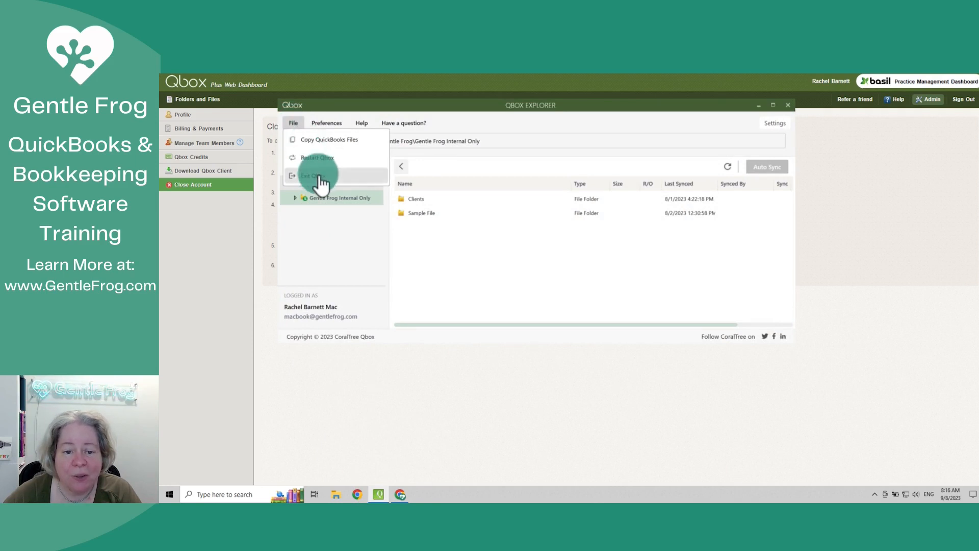
click(311, 176)
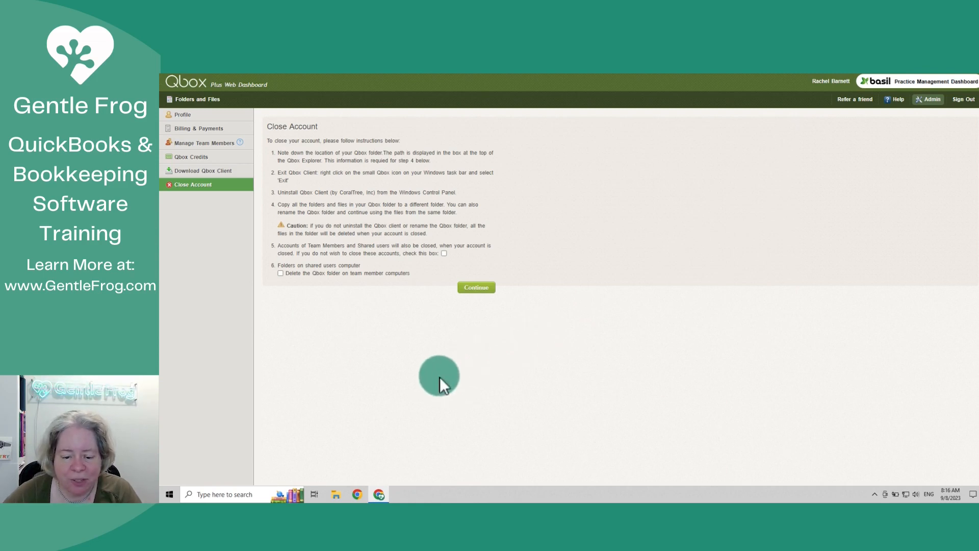
Uninstall Qbox Client via Control Panel's Programs and Features.
click(169, 494)
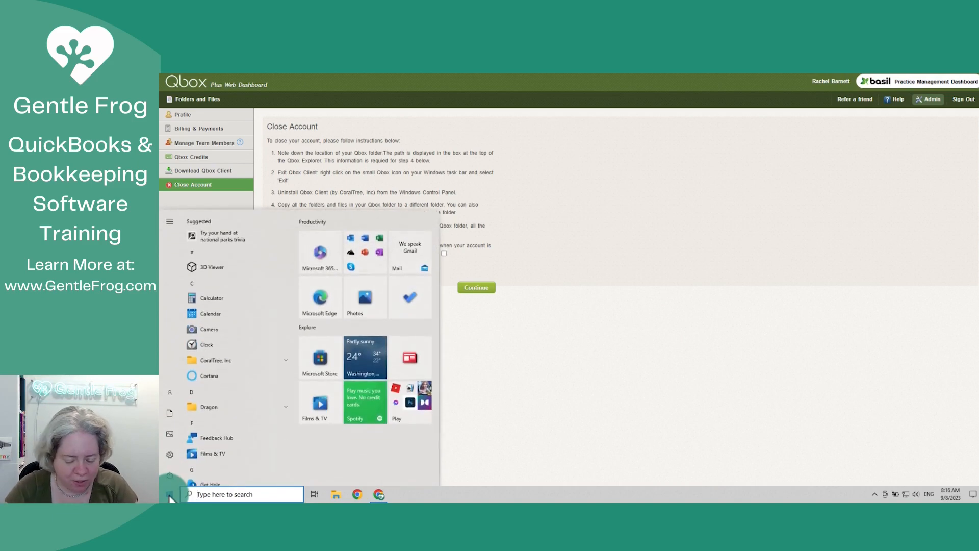
text(control)
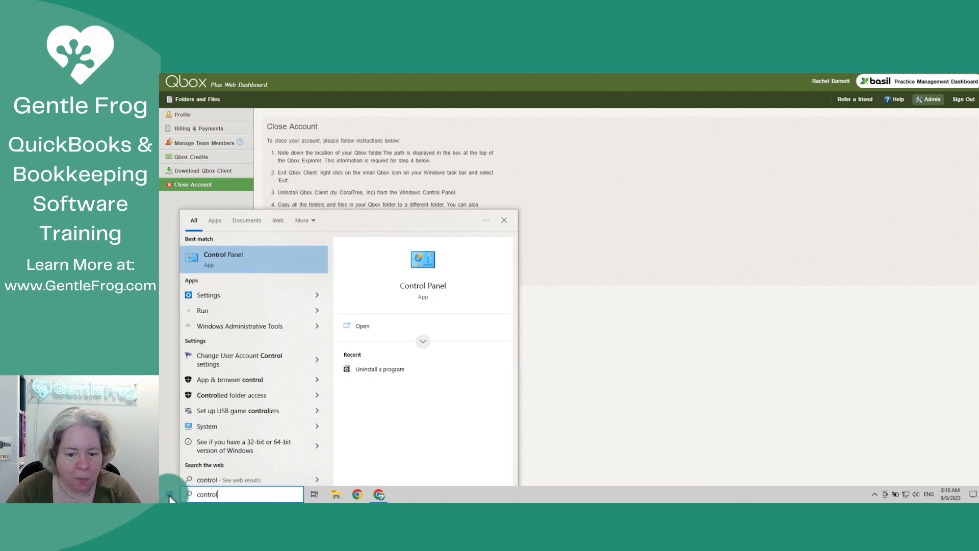
click(222, 259)
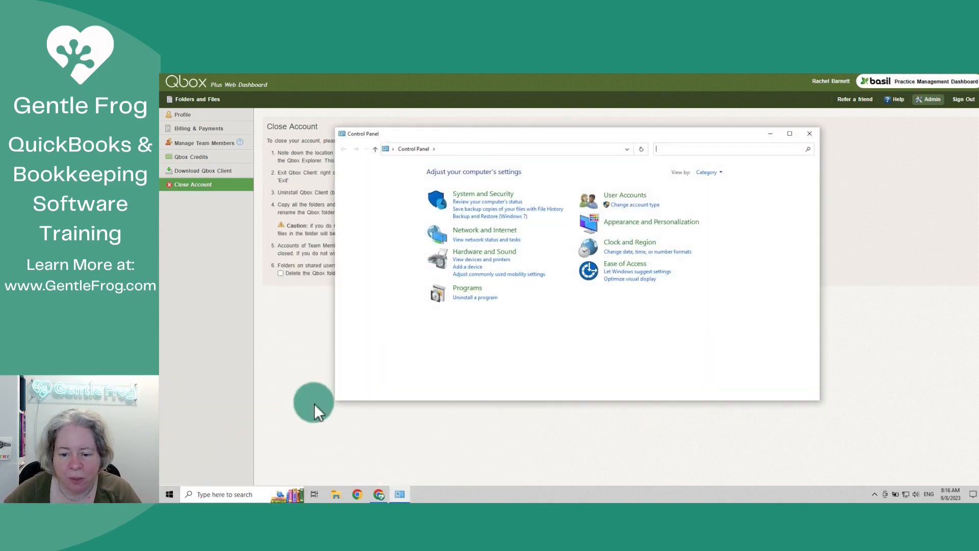
click(467, 287)
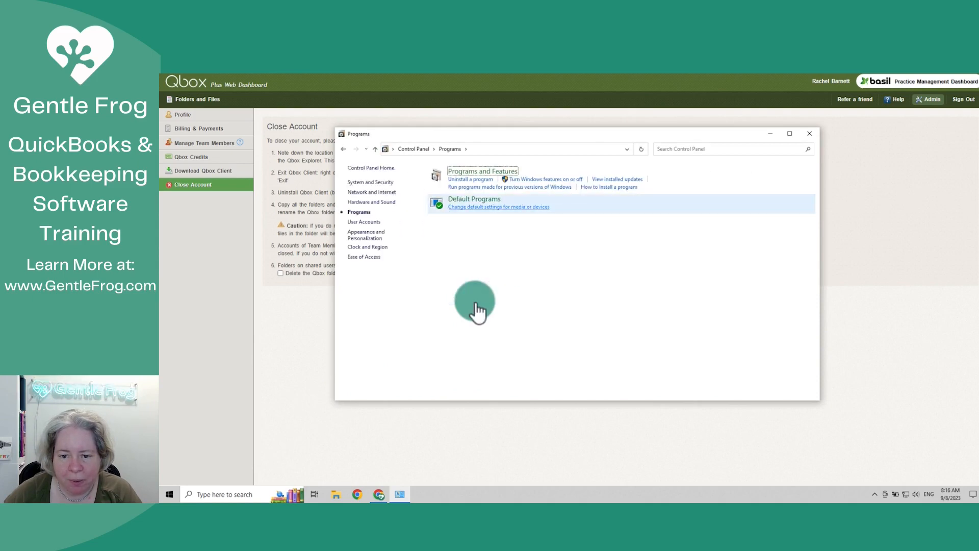
click(469, 179)
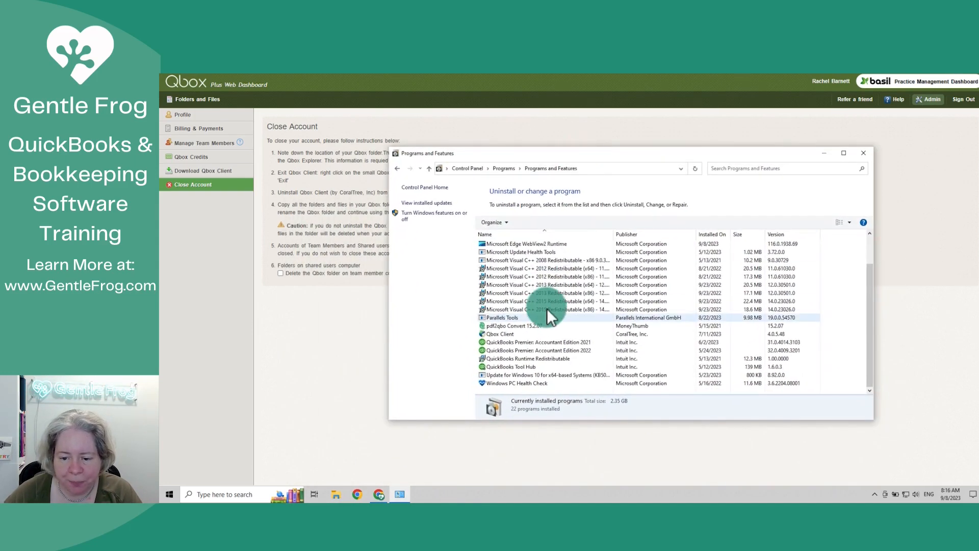
click(499, 334)
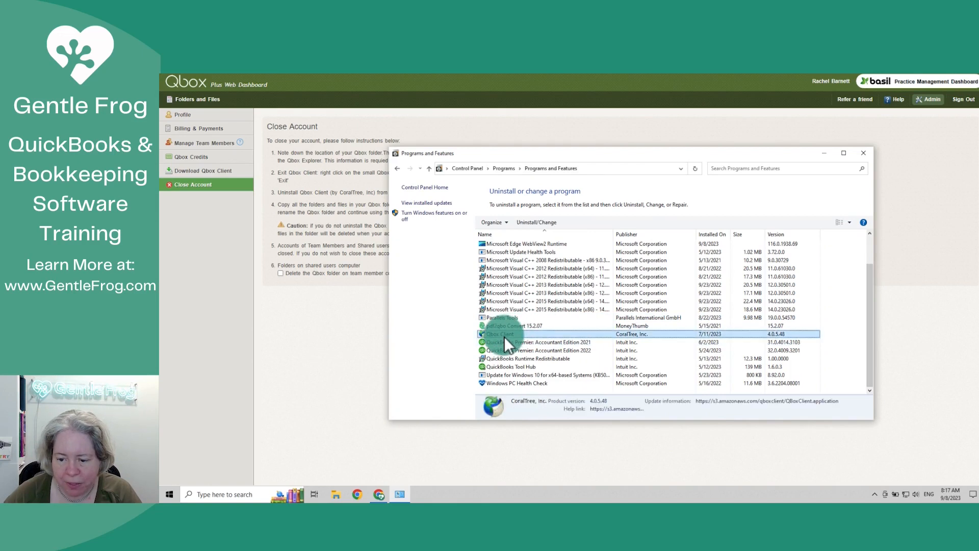
click(506, 334)
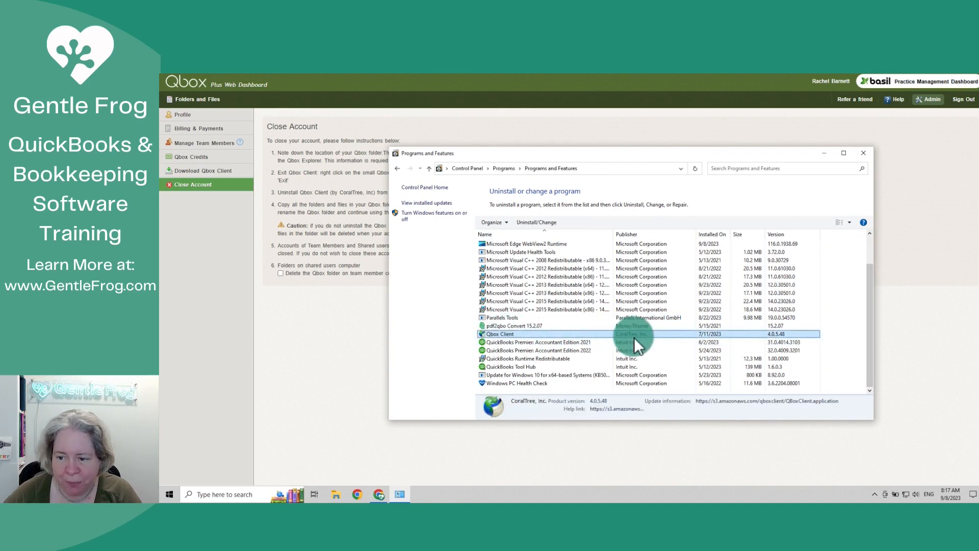
mouse_move(555, 250)
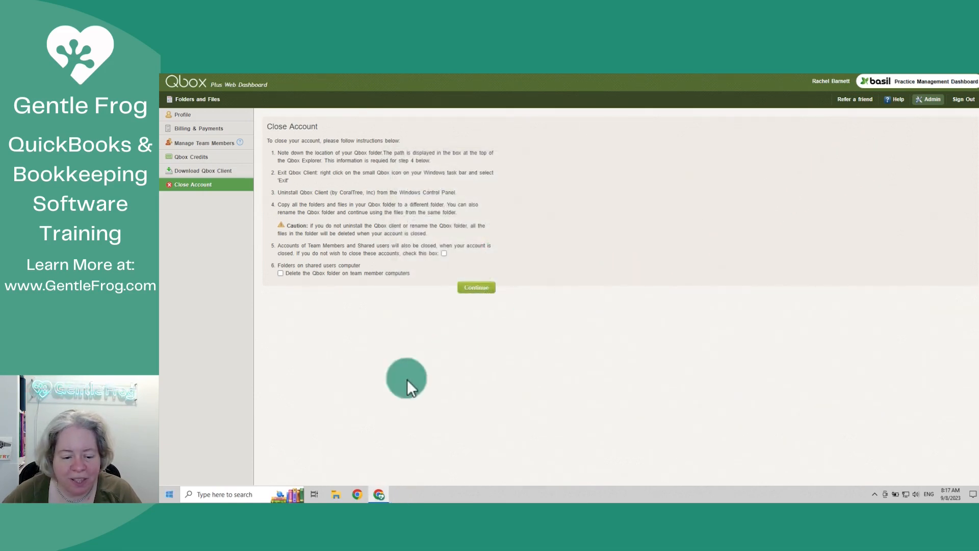
Review the step 4 caution that Qbox folder files are deleted unless renamed.
text(q)
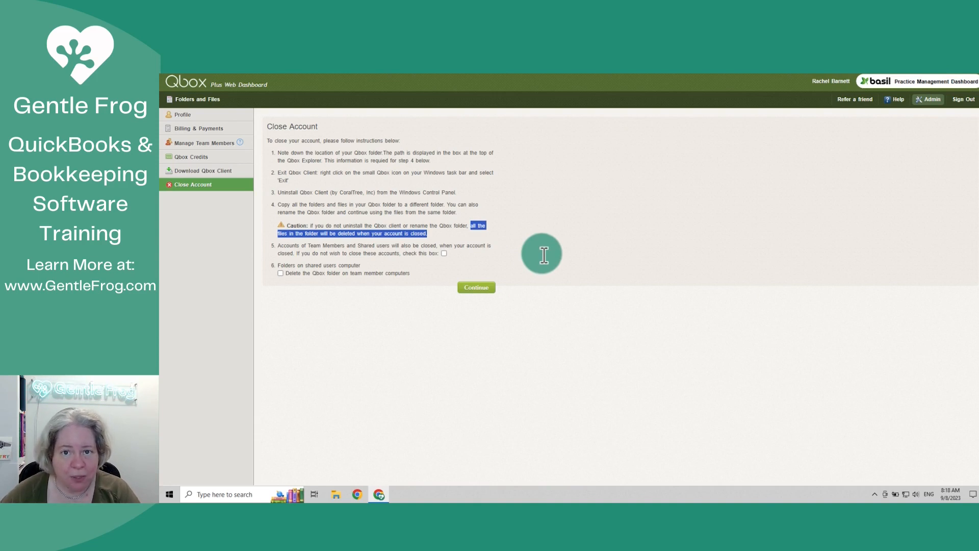
mouse_move(537, 260)
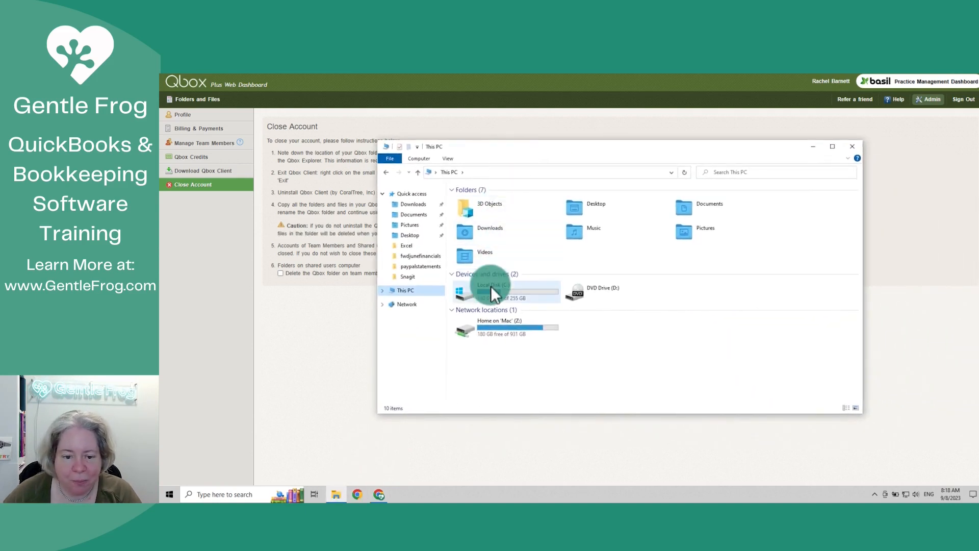
Navigate from Local Disk (C:) through the user folder to Qbox recovery > Gentle Frog.
click(496, 290)
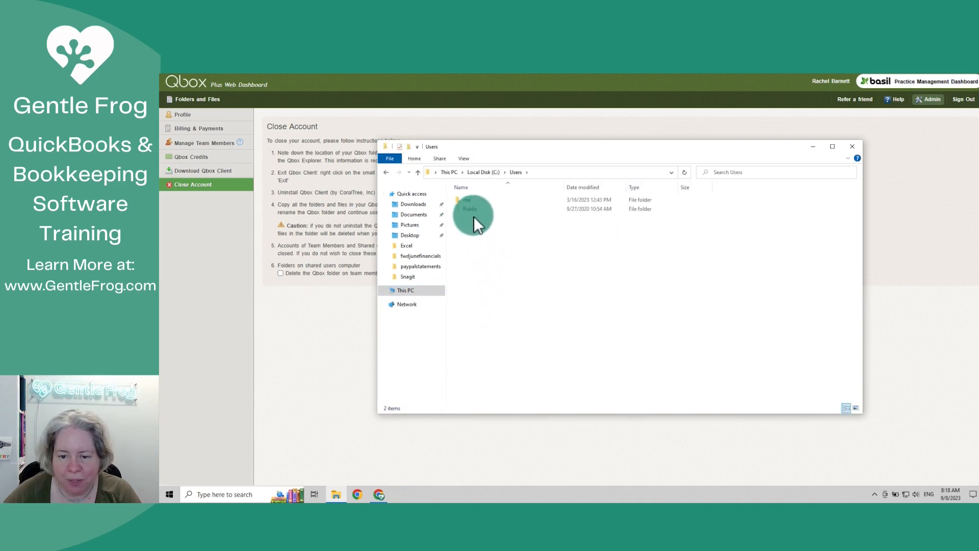
double_click(470, 200)
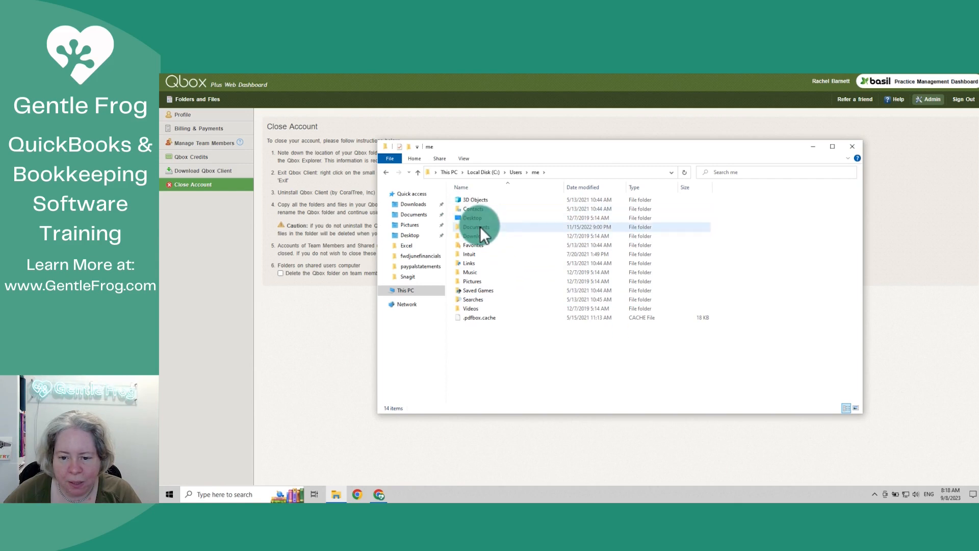
double_click(475, 226)
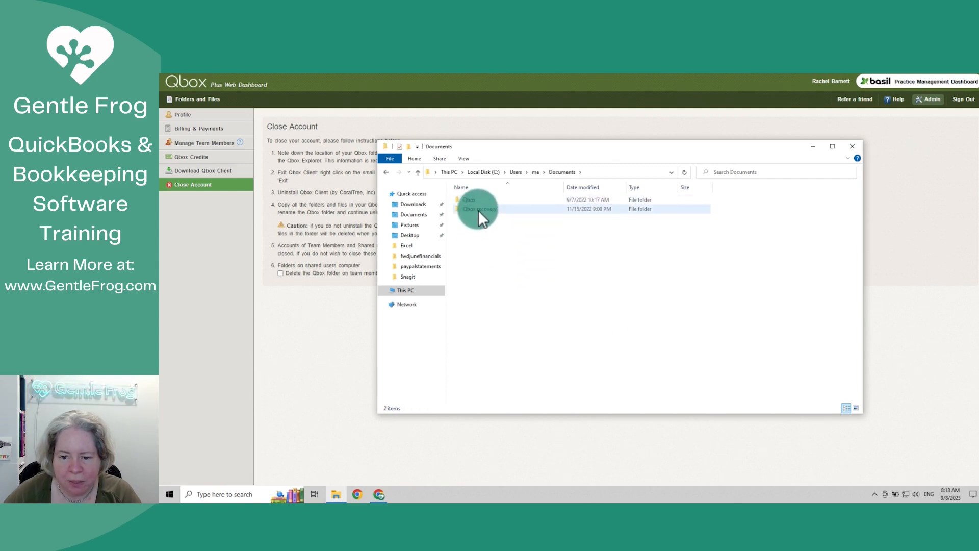
click(479, 208)
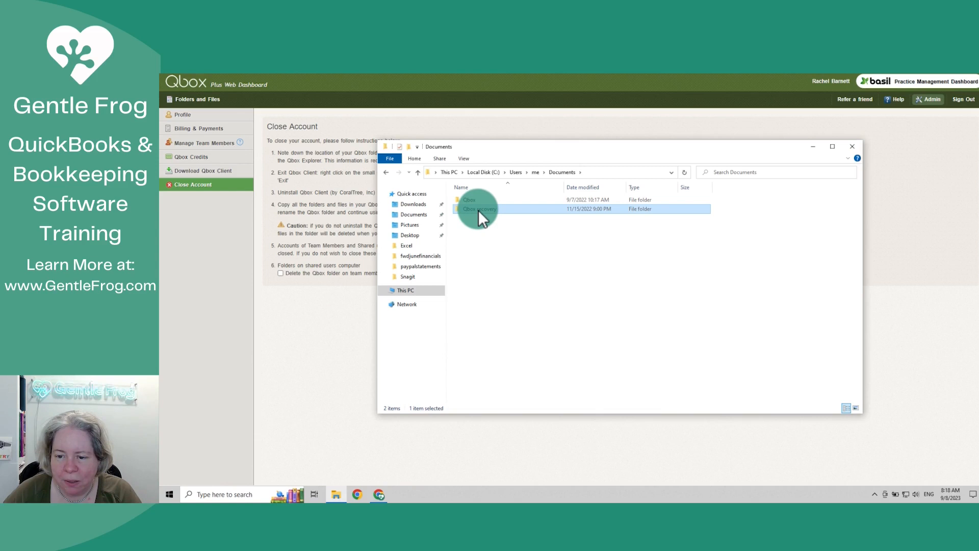
double_click(479, 209)
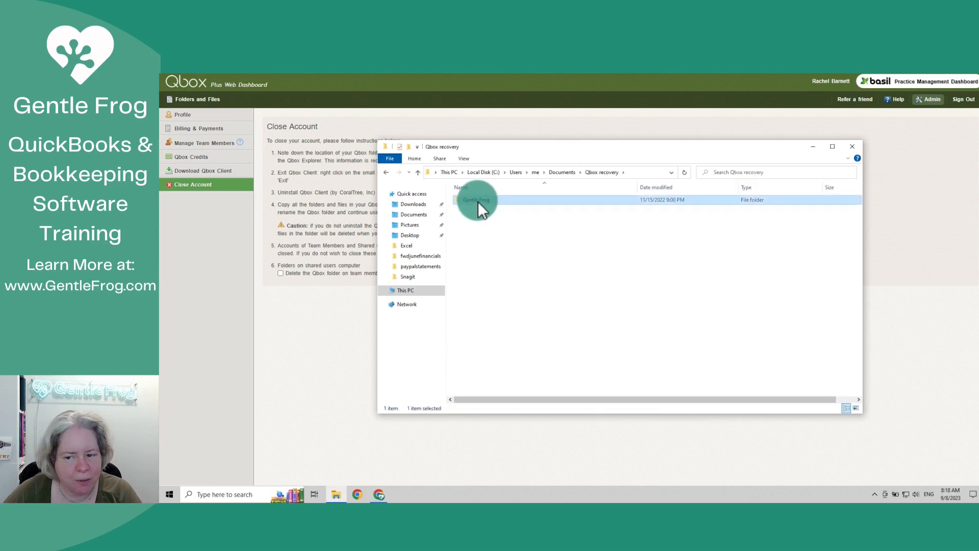
double_click(476, 200)
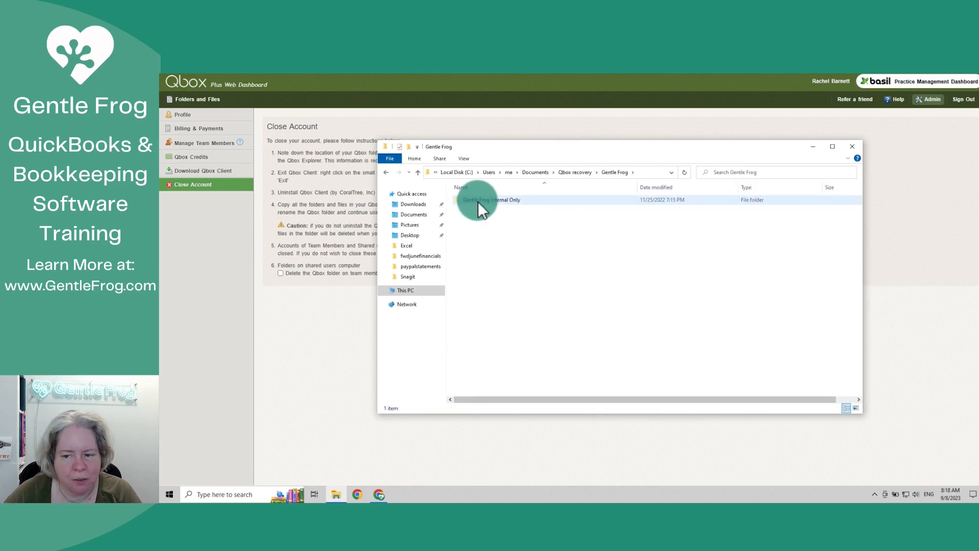
Rename Gentle Frog Internal Only to 'OLD QBox Files Gentle Frog Internal Only'.
click(493, 200)
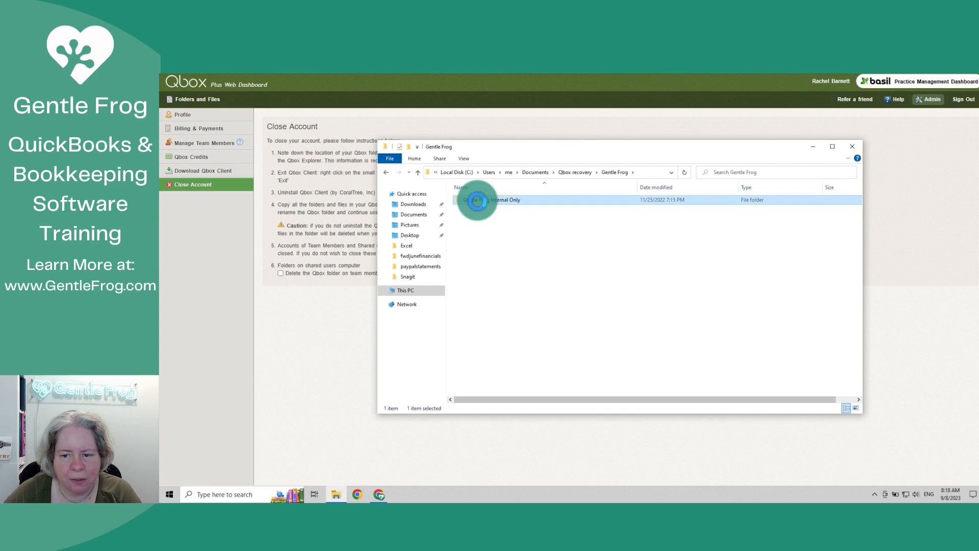
click(640, 240)
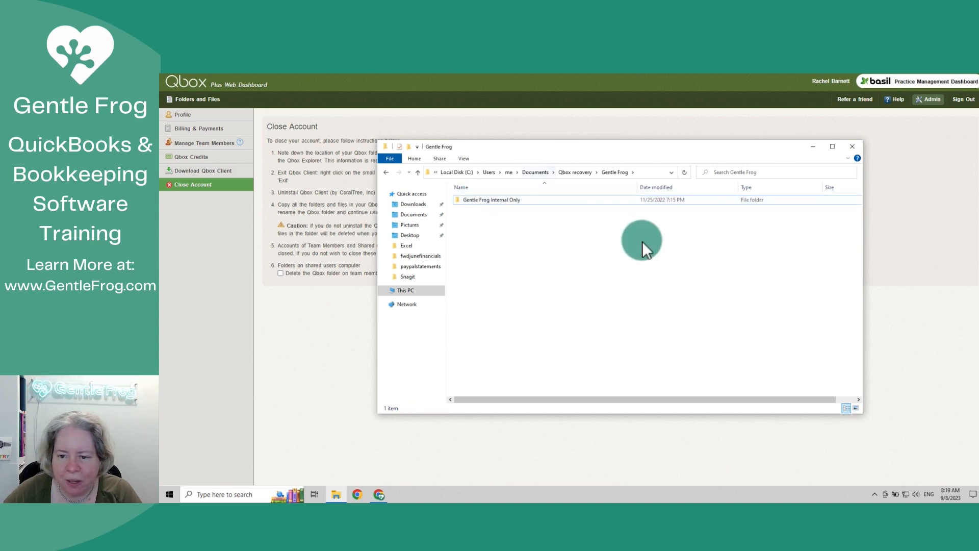
click(491, 200)
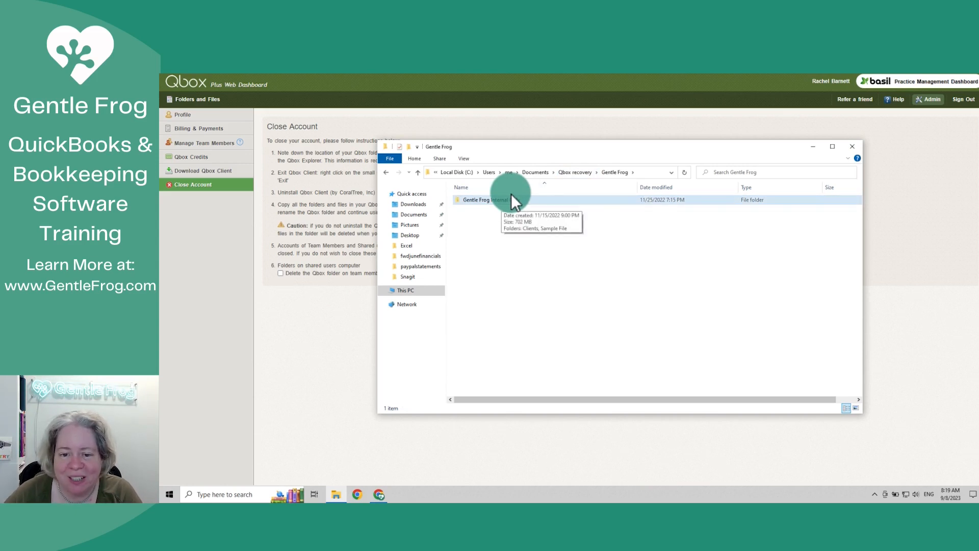
right_click(478, 199)
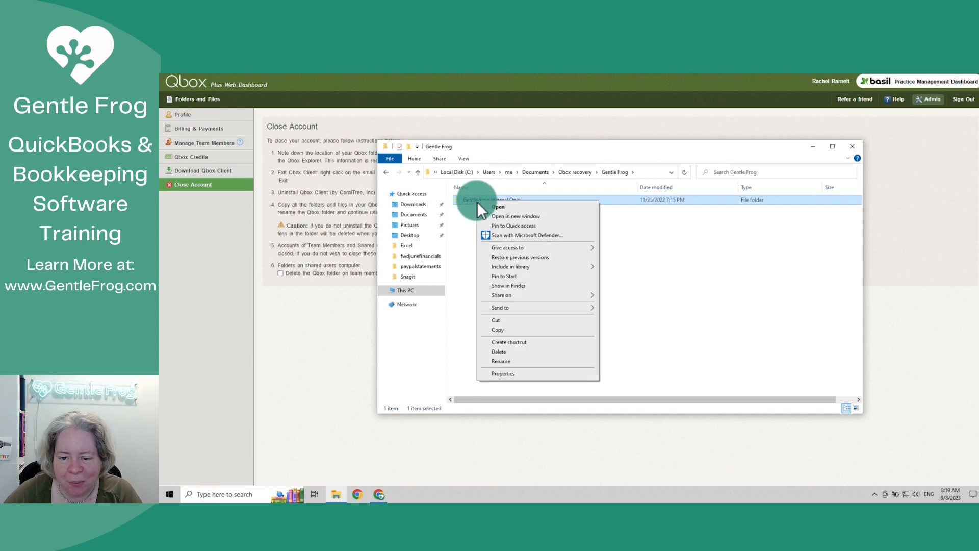
click(501, 361)
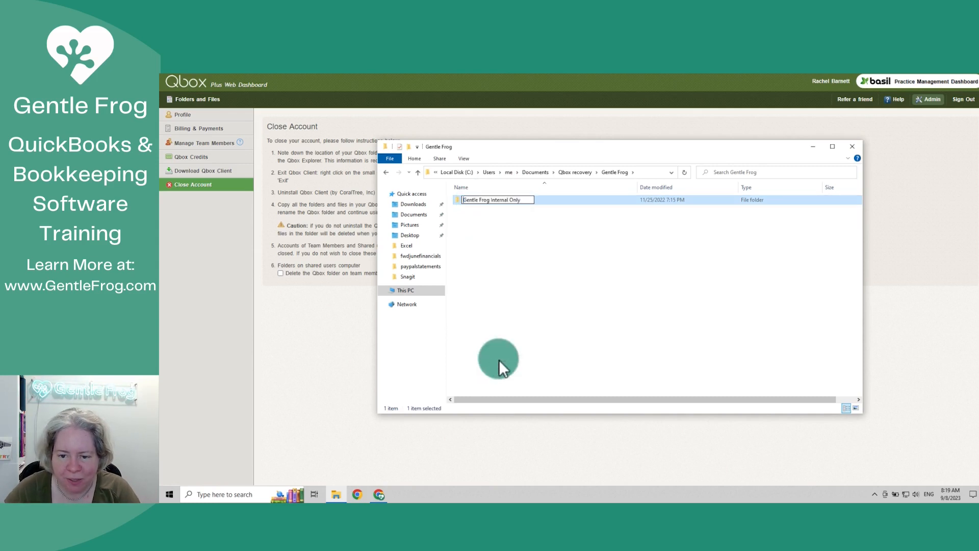
text(0)
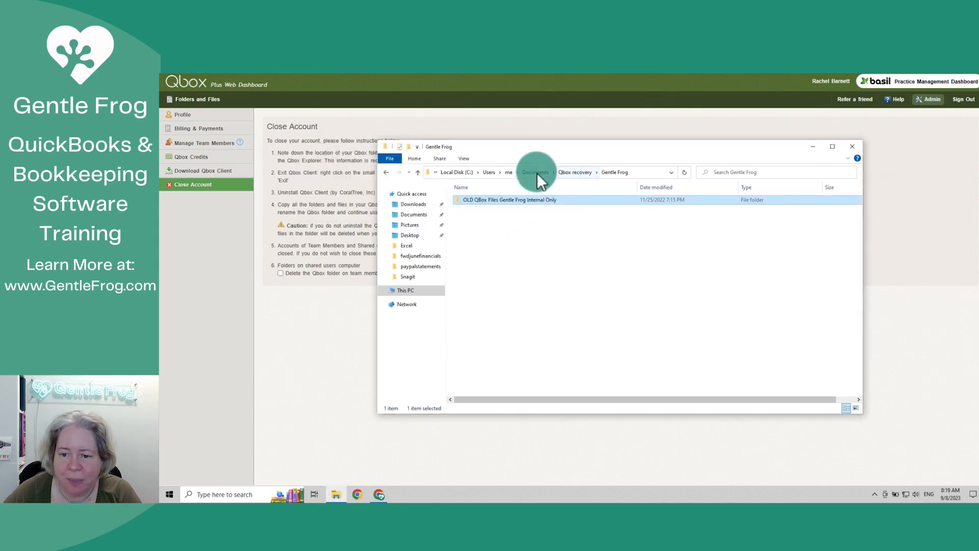
Rename the Gentle Frog Internal Only folder under Documents > Qbox as old Qbox files.
click(575, 172)
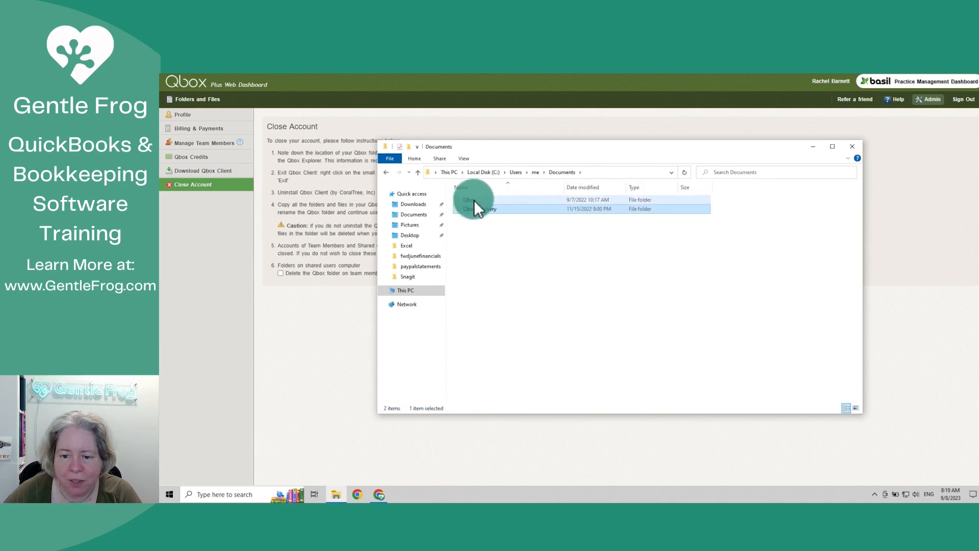
double_click(477, 203)
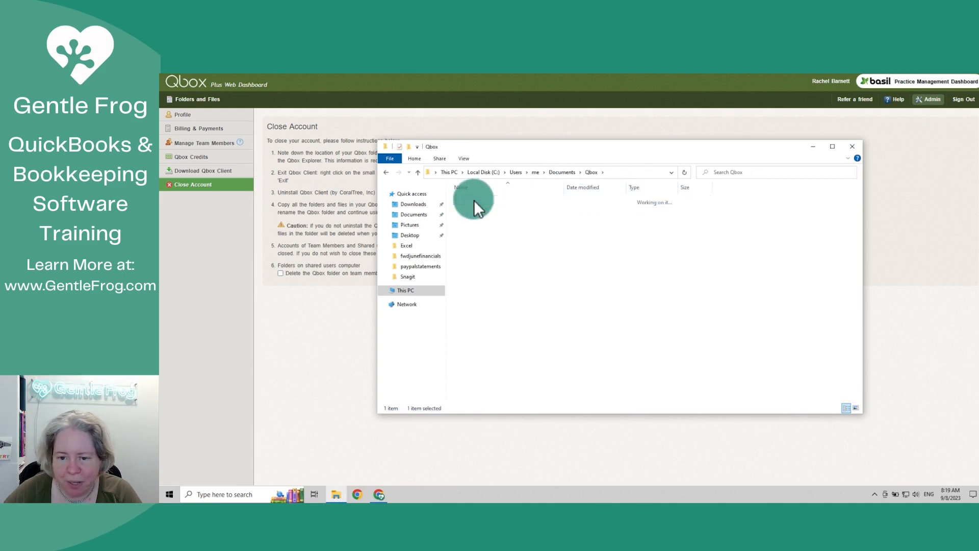
right_click(493, 199)
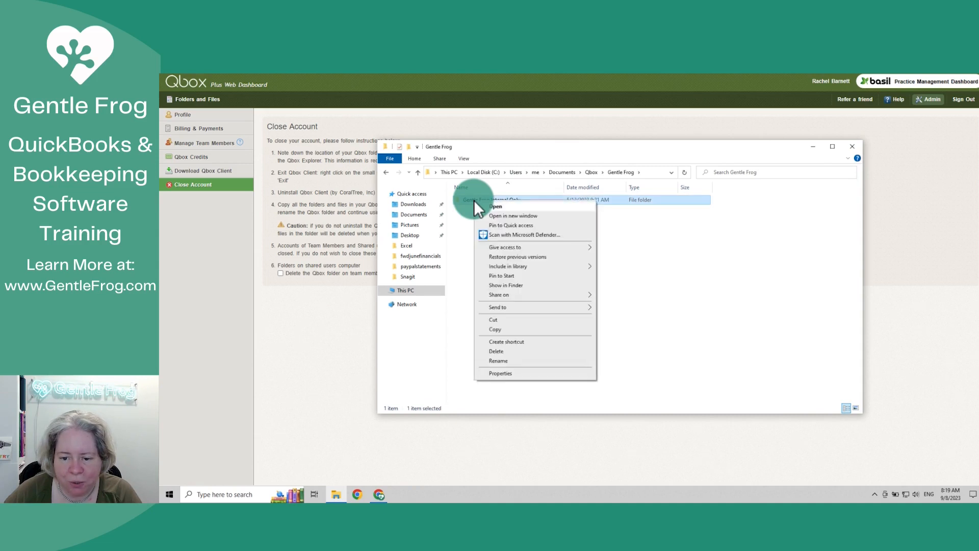
click(498, 360)
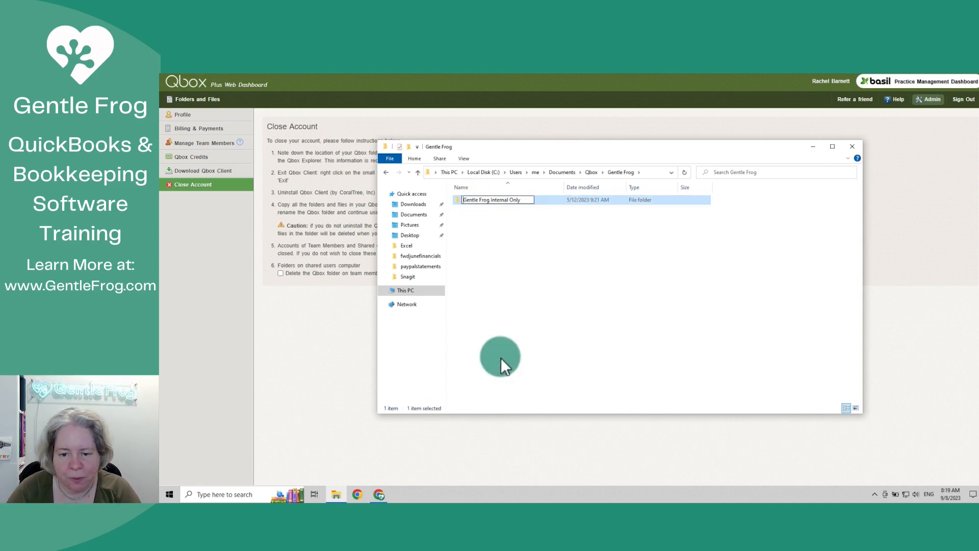
text(2nd OL)
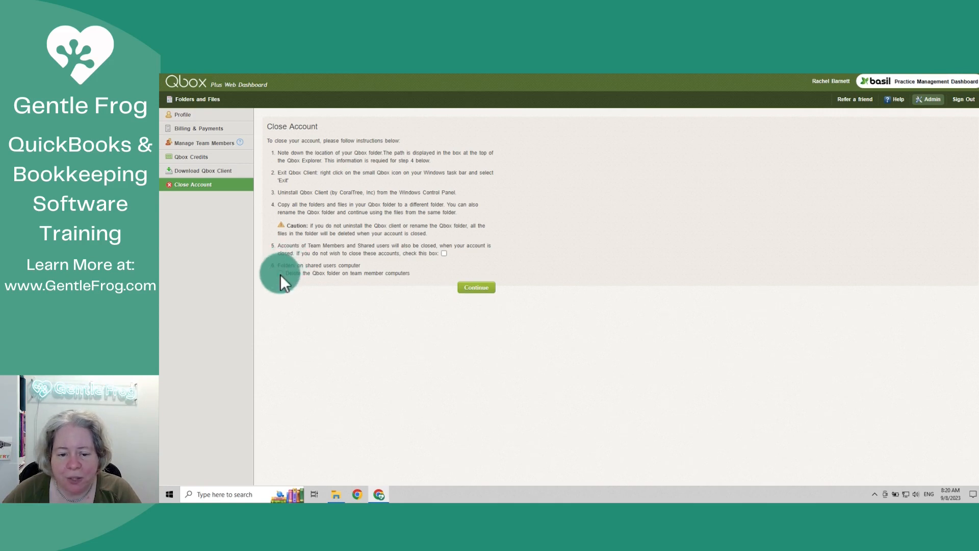
Tick deleting team members' Qbox folders and enter 'yes' as confirmation.
click(281, 273)
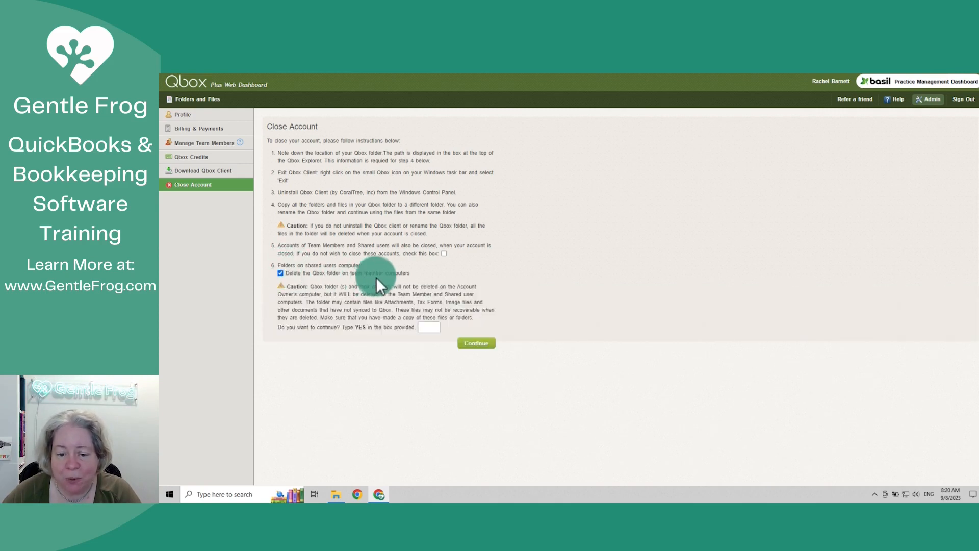
mouse_move(390, 289)
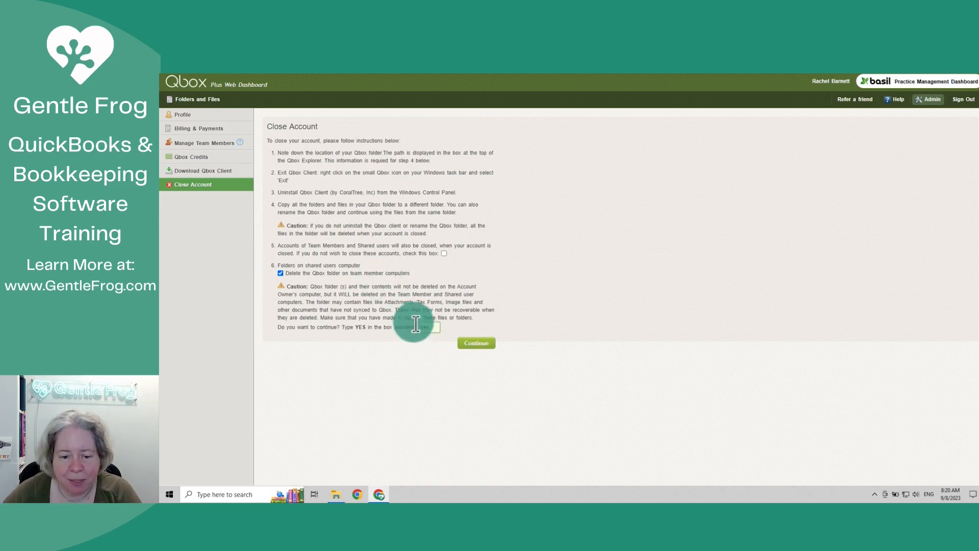
text(yes)
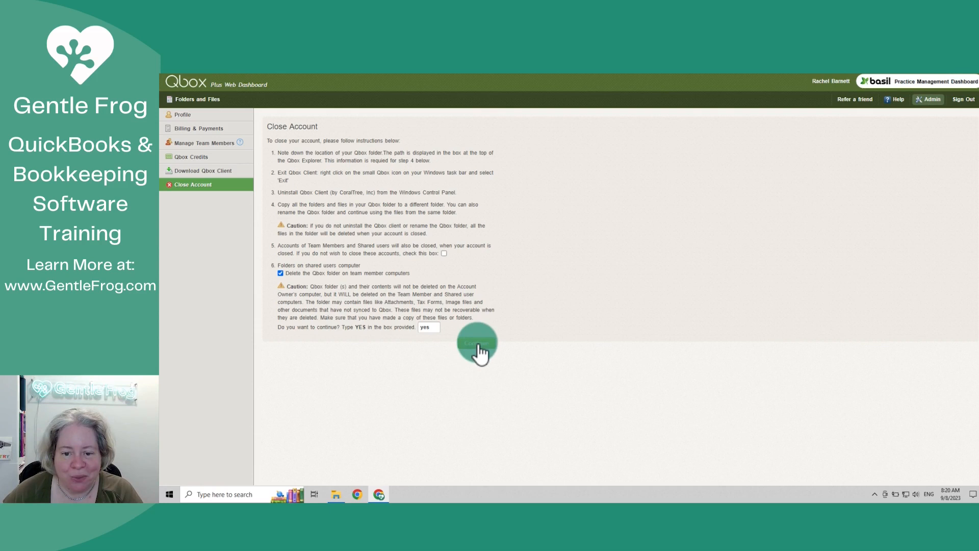
Submit the survey with reason 'No longer need to collaborate with remote users' and rating 5.
click(476, 342)
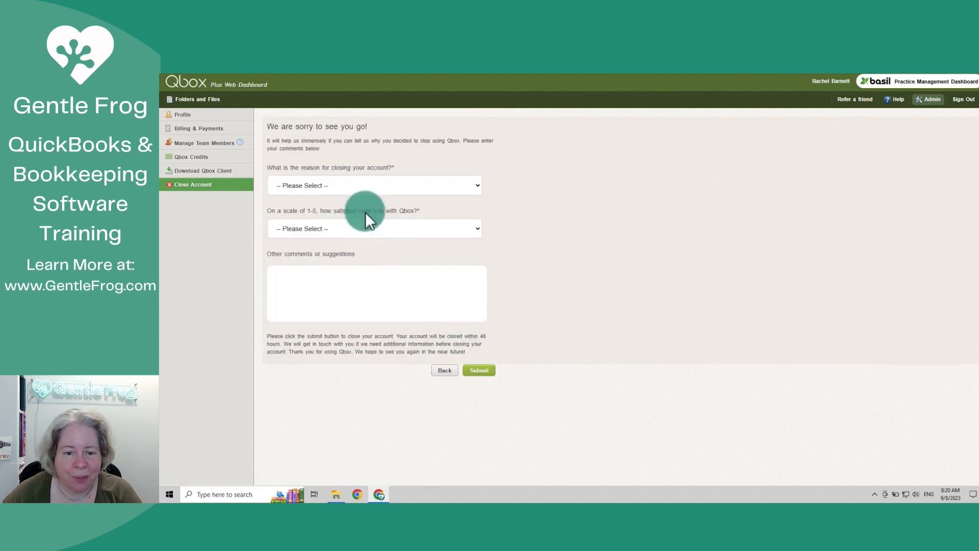
click(373, 184)
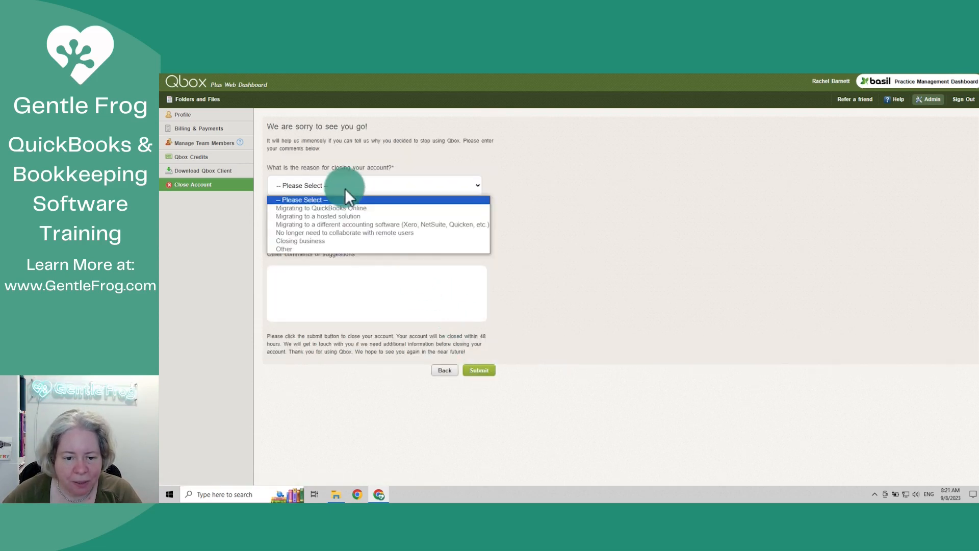
click(346, 233)
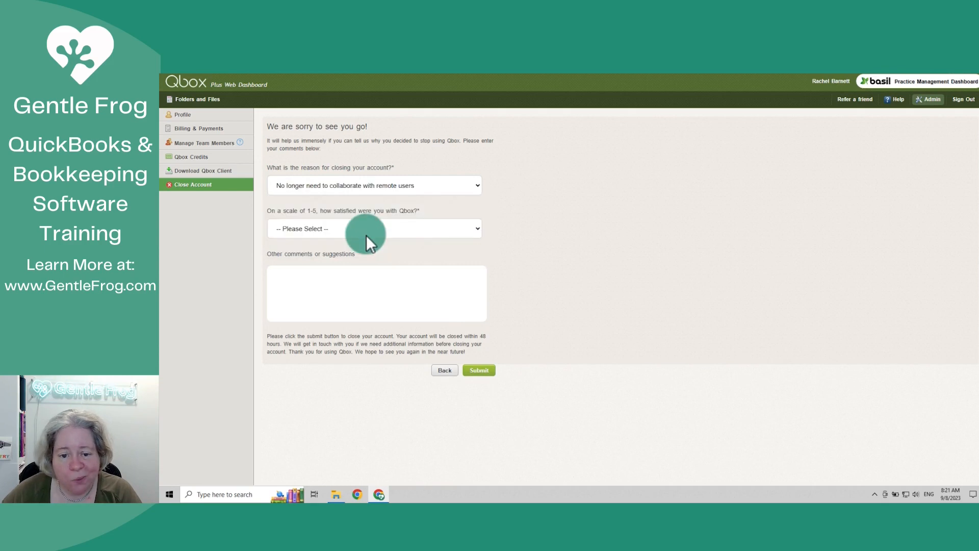
click(373, 228)
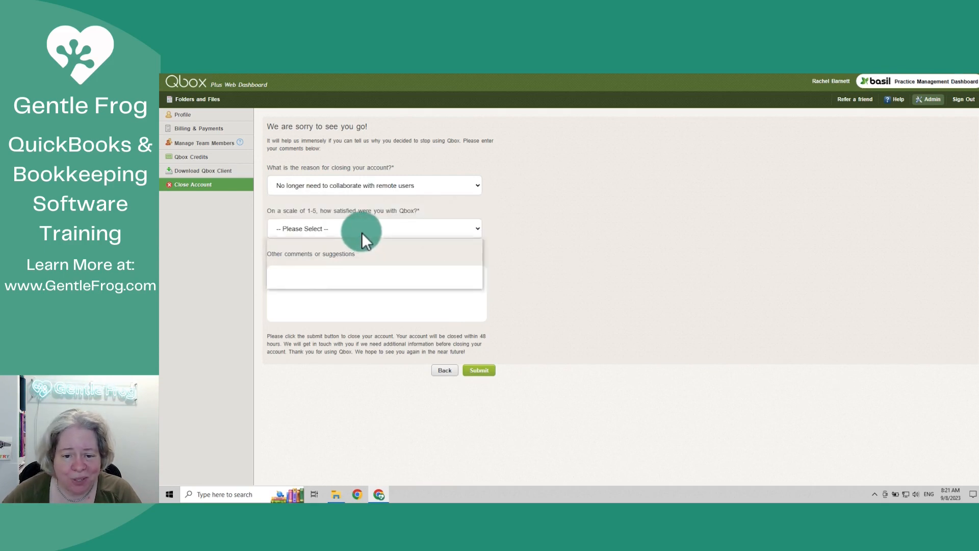
click(374, 228)
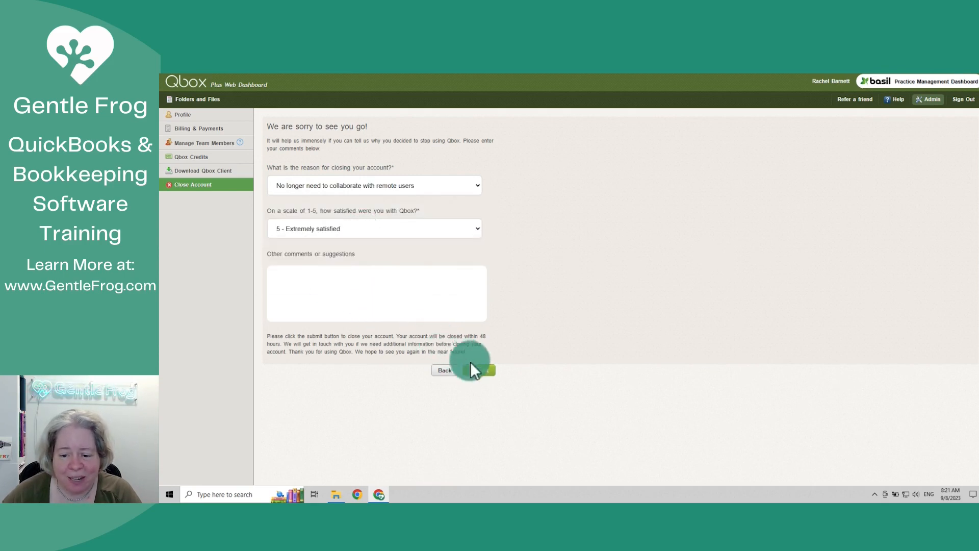
click(479, 369)
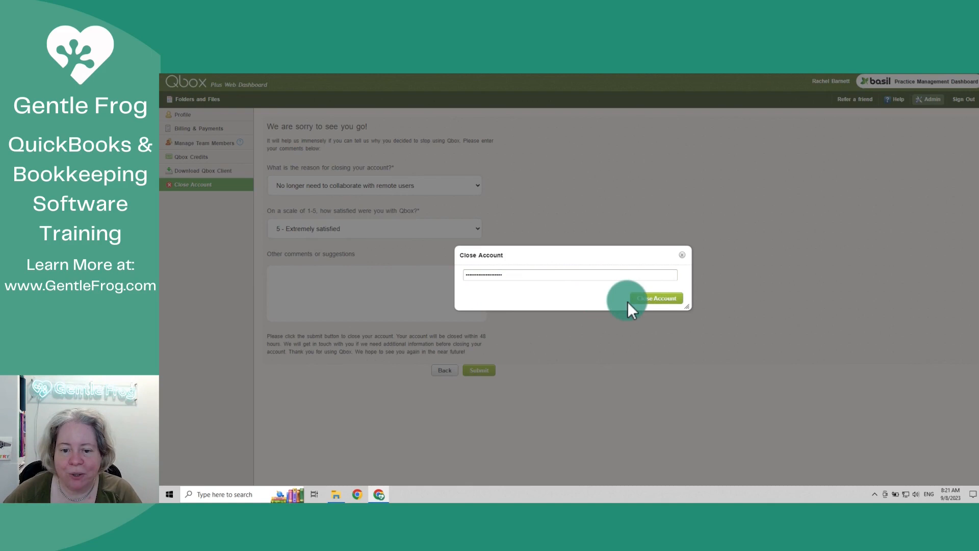
Confirm Close Account so the account is suspended and closes within 48 hours.
click(656, 297)
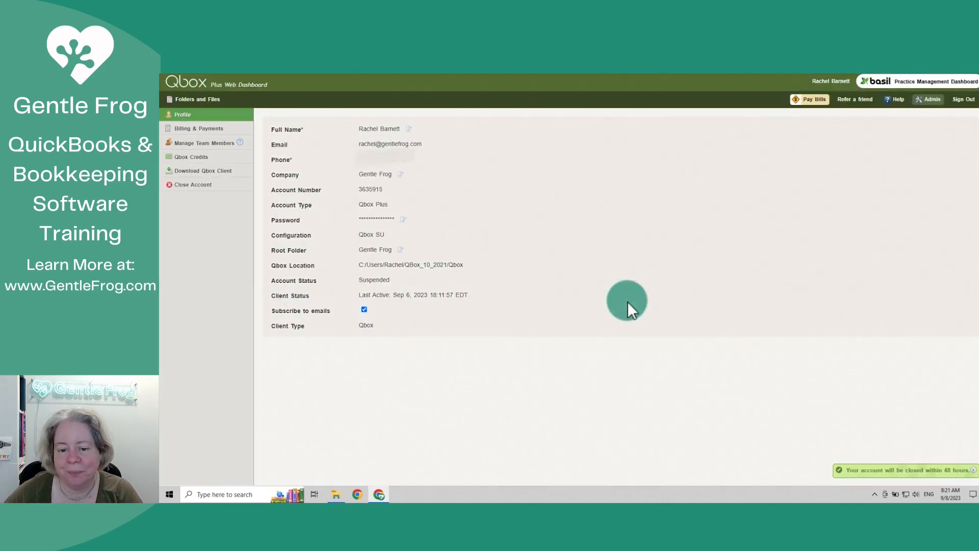